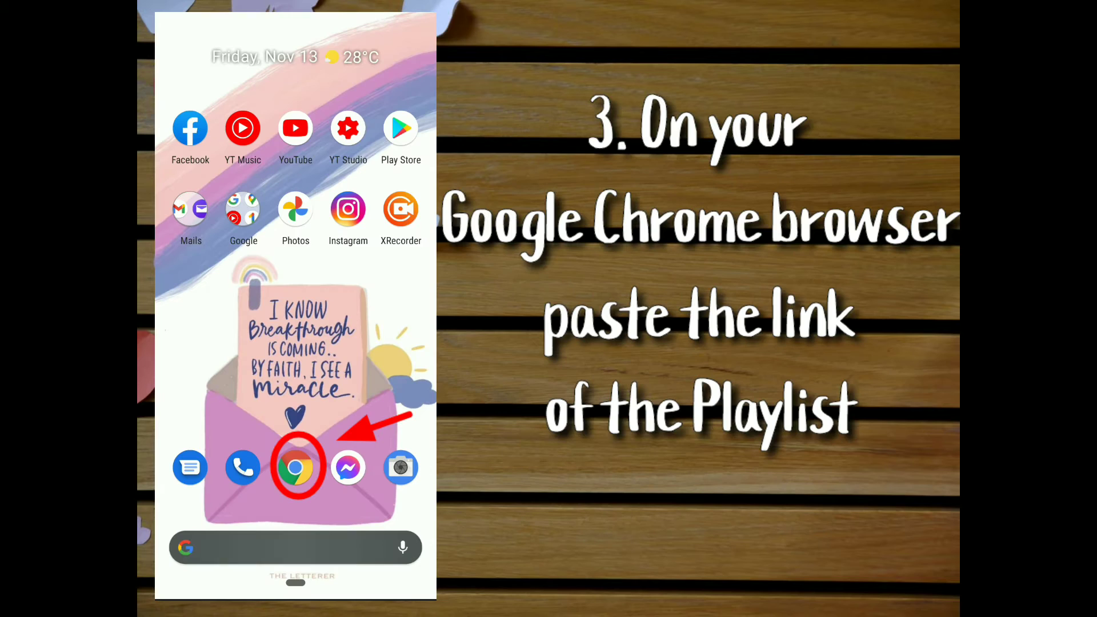
# Load the pasted YouTube playlist link in Chrome, showing its 158 videos.
pyautogui.click(296, 467)
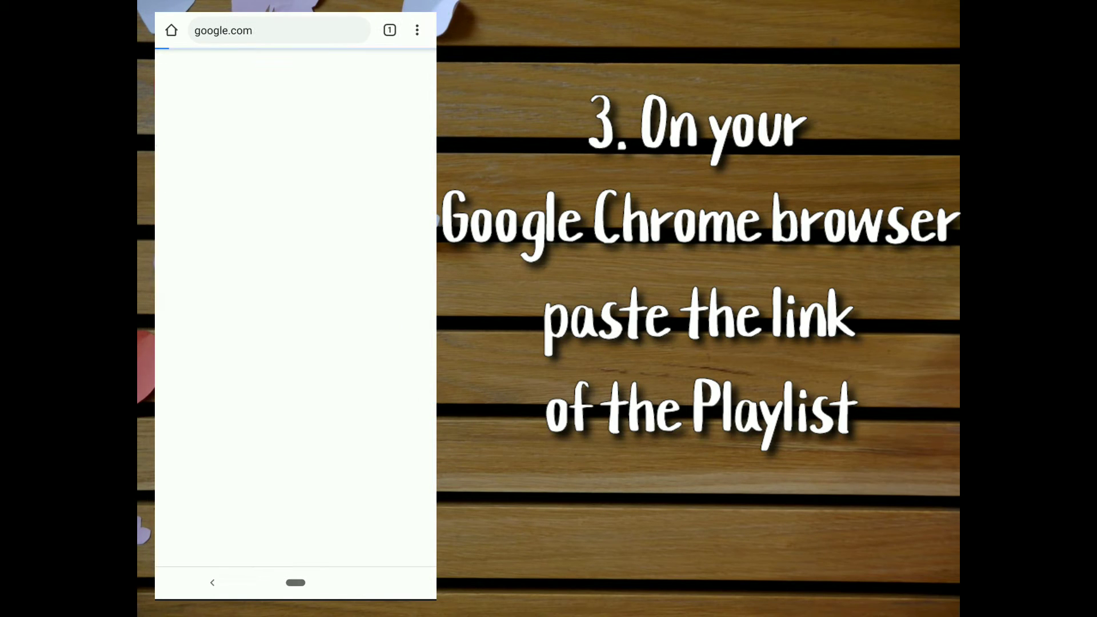
pyautogui.click(273, 31)
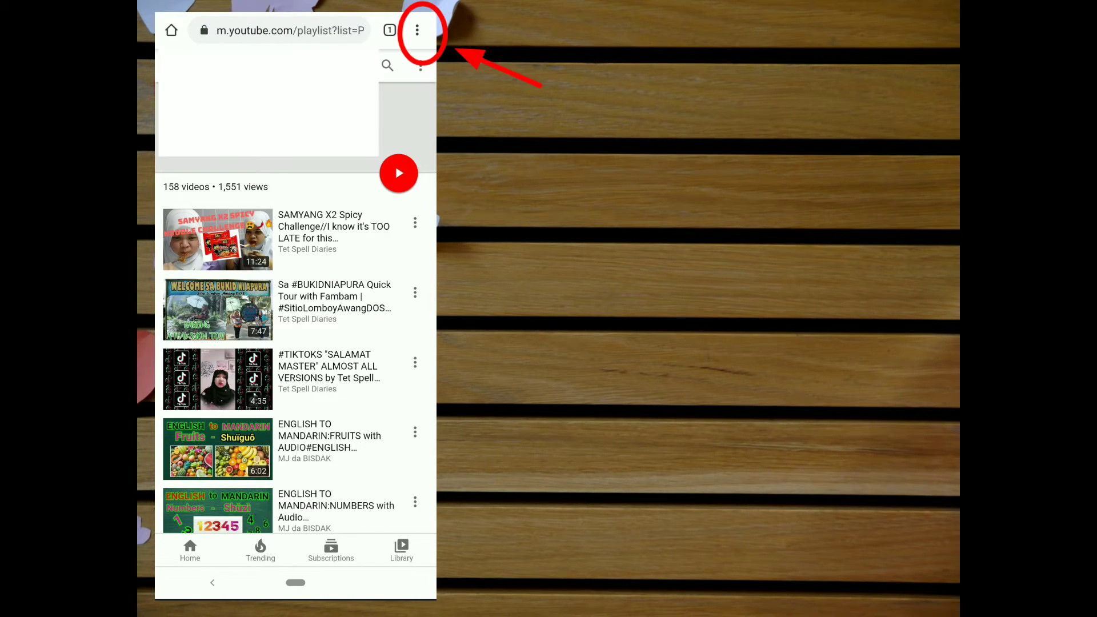
# Switch Chrome to the desktop site and start Play All on the playlist.
pyautogui.click(417, 31)
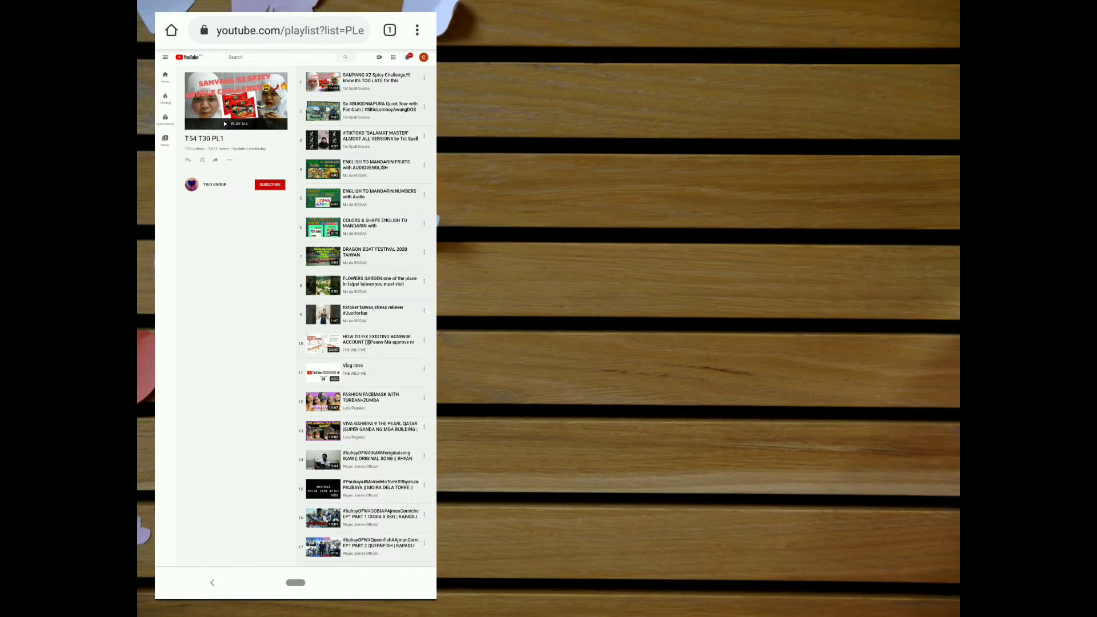
pyautogui.click(239, 124)
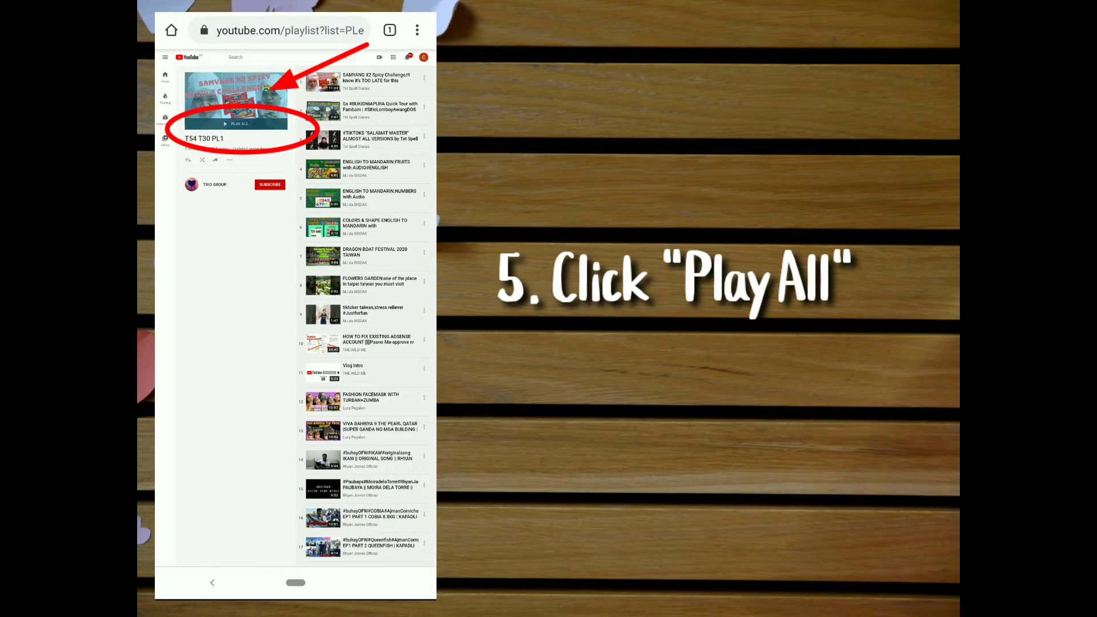
pyautogui.click(235, 123)
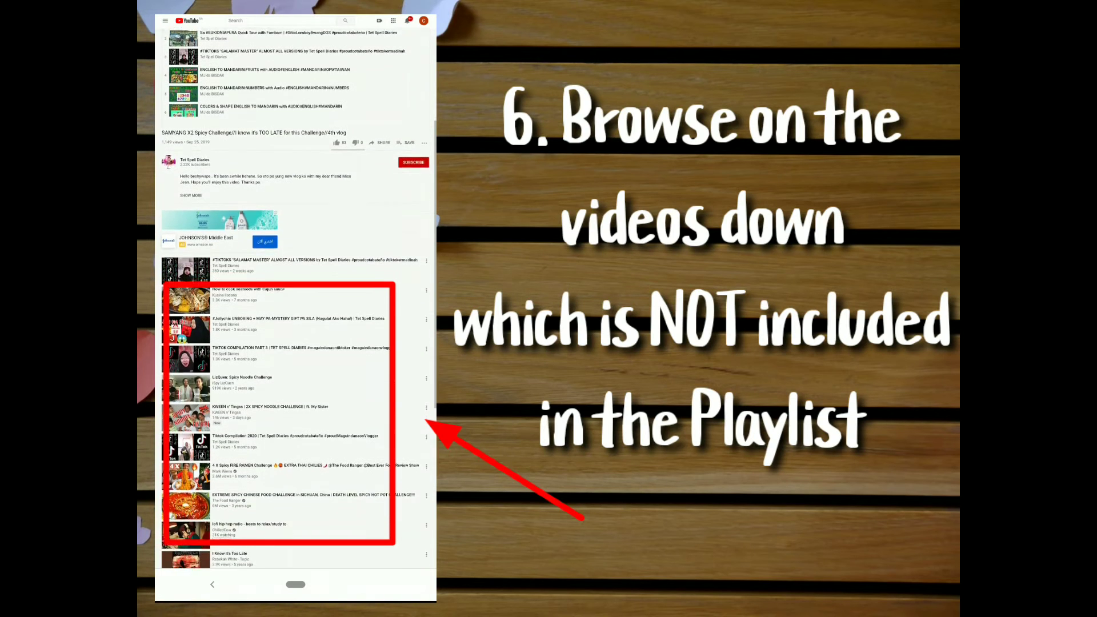
# Add a recommended video outside the playlist to the play queue.
pyautogui.scroll(-3)
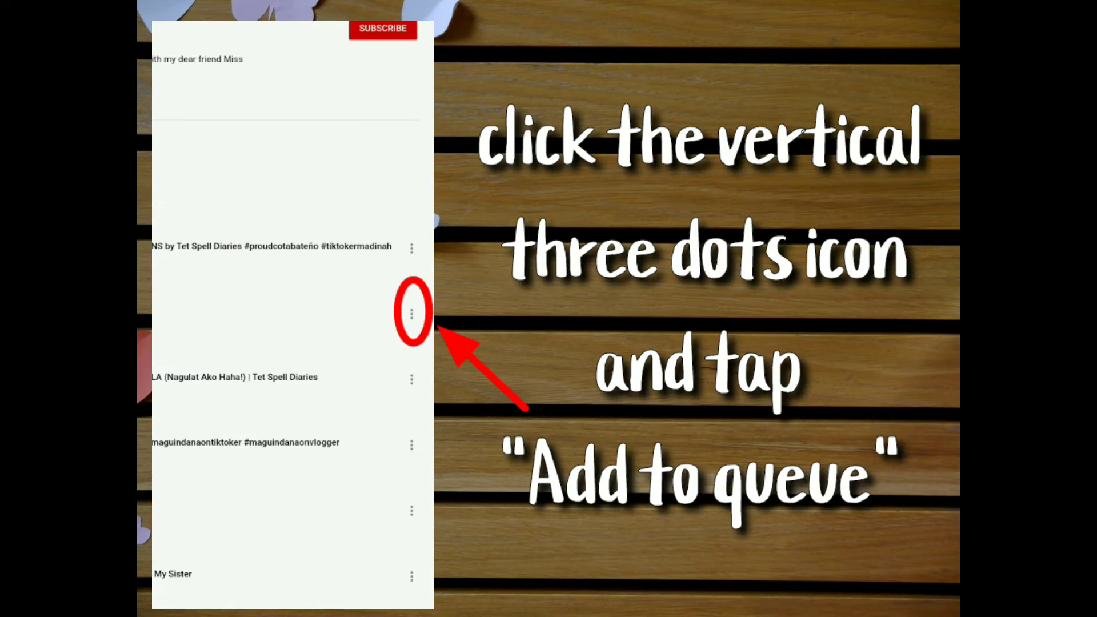
pyautogui.click(411, 314)
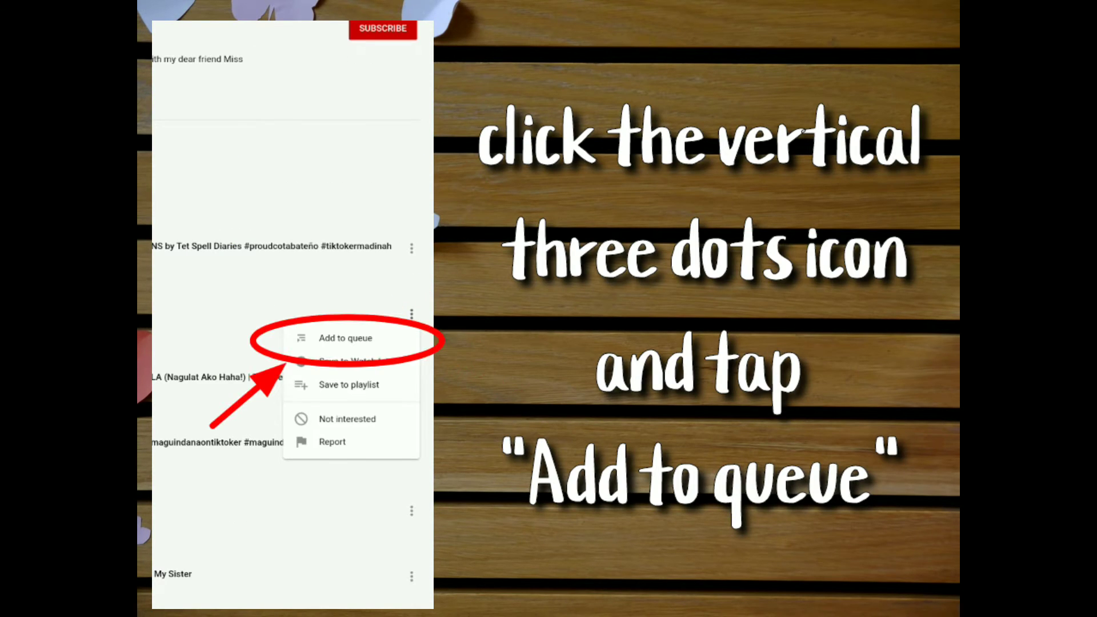
pyautogui.click(345, 337)
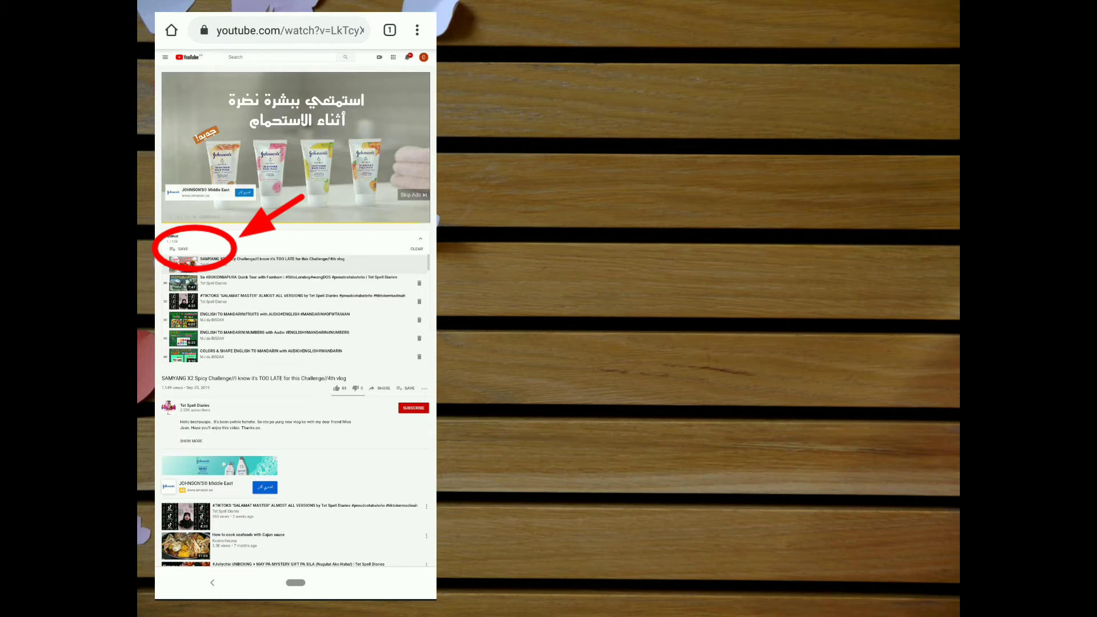
# Save the whole play queue into the Watch later list.
pyautogui.click(180, 249)
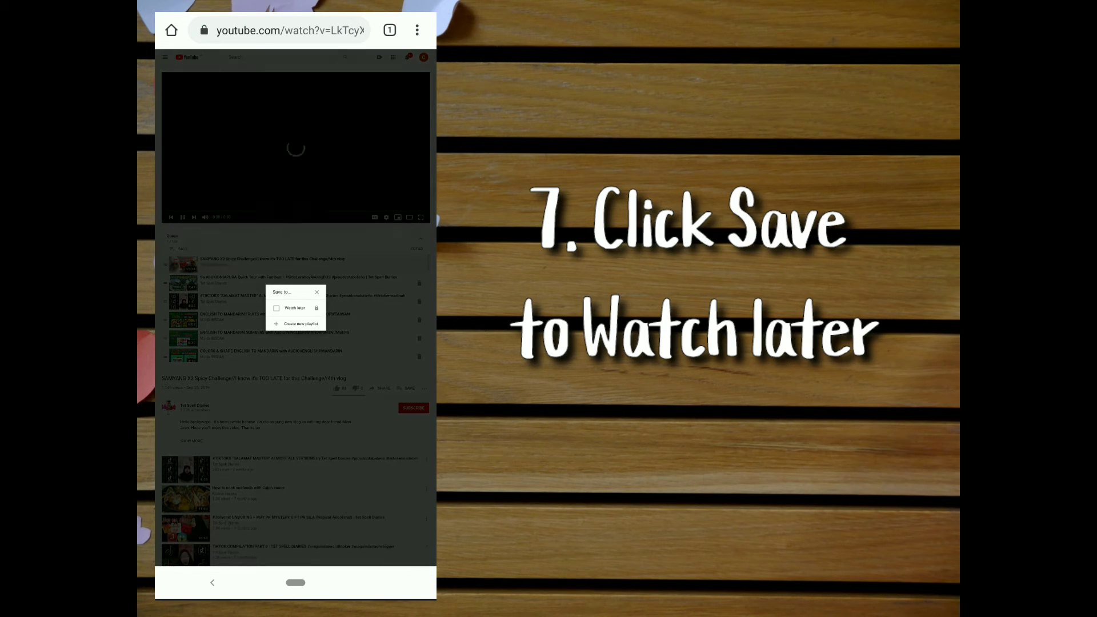
pyautogui.click(277, 308)
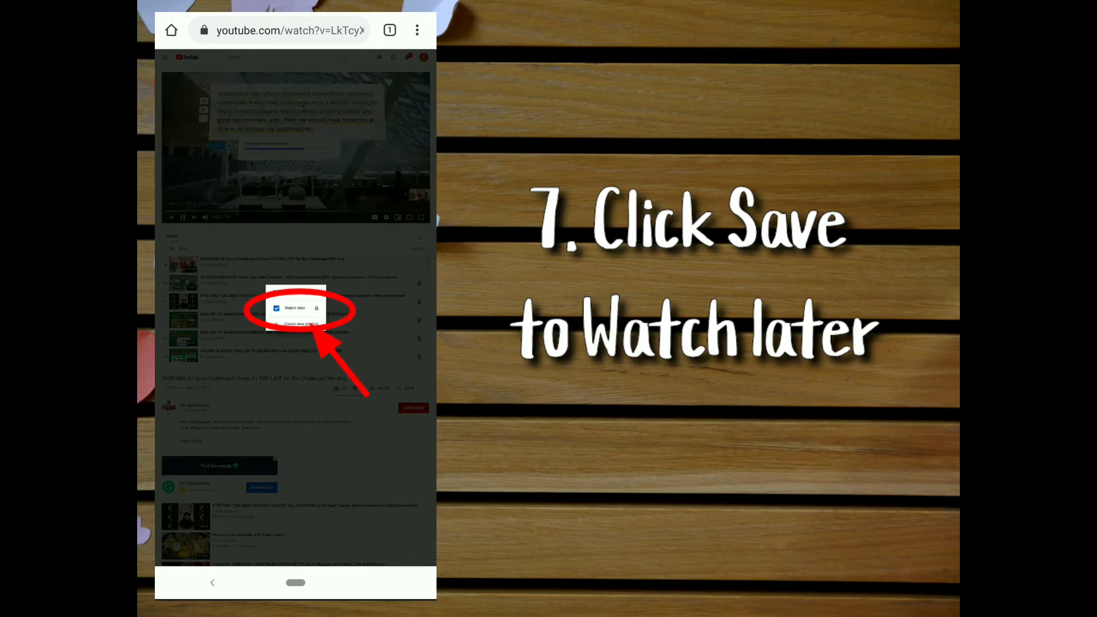
pyautogui.click(294, 308)
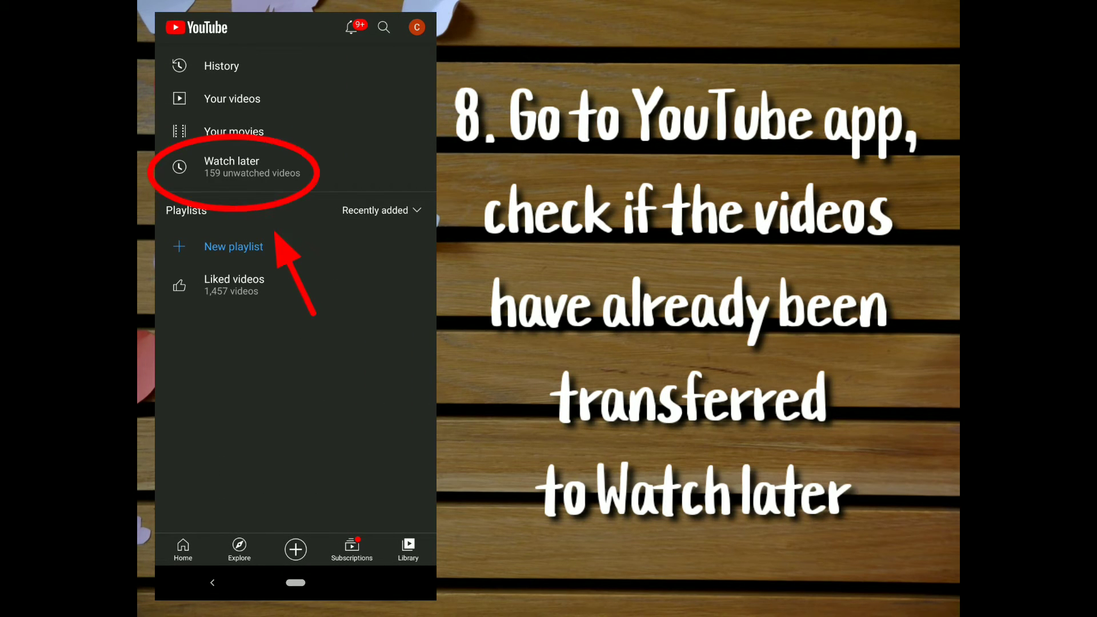
# Check the Watch later list's videos and remove the extra non-playlist video from it.
pyautogui.click(251, 167)
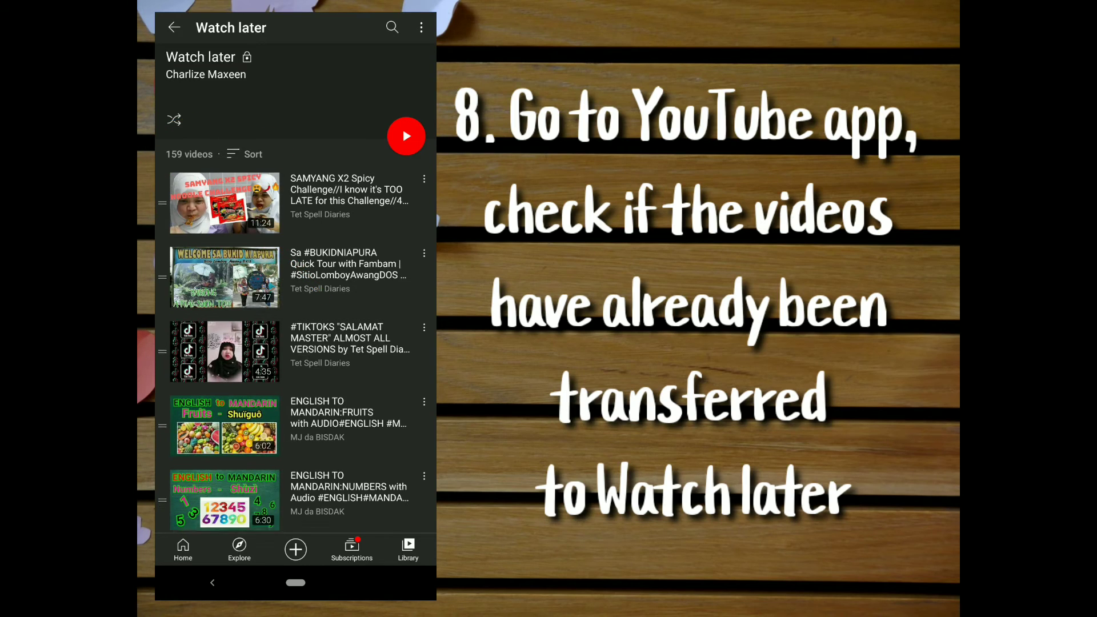
pyautogui.scroll(-3)
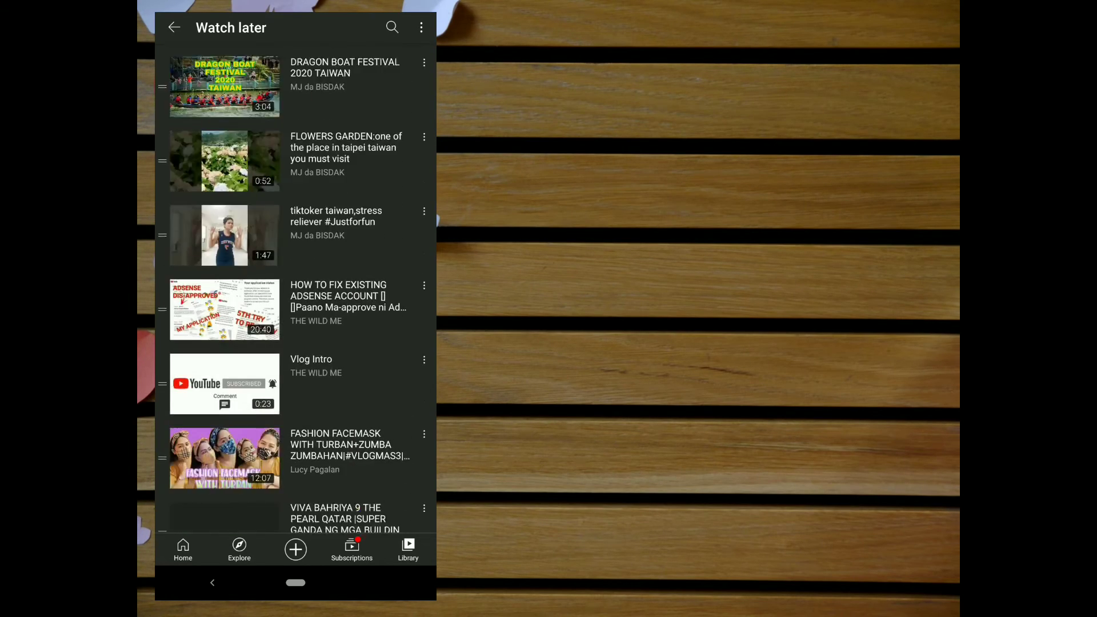
pyautogui.scroll(-3)
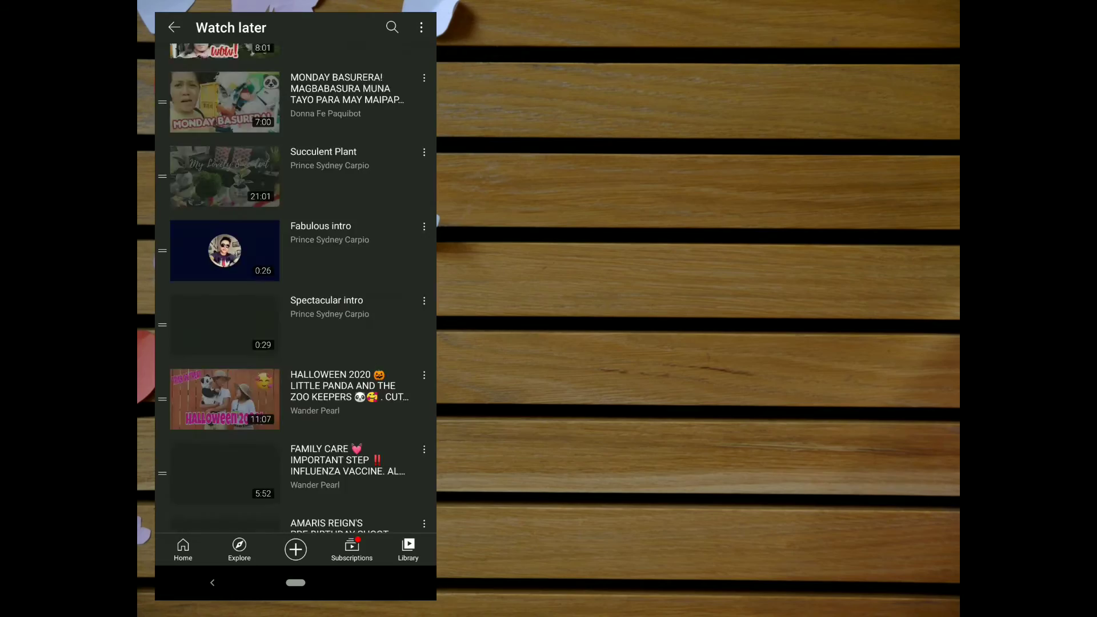
pyautogui.scroll(-3)
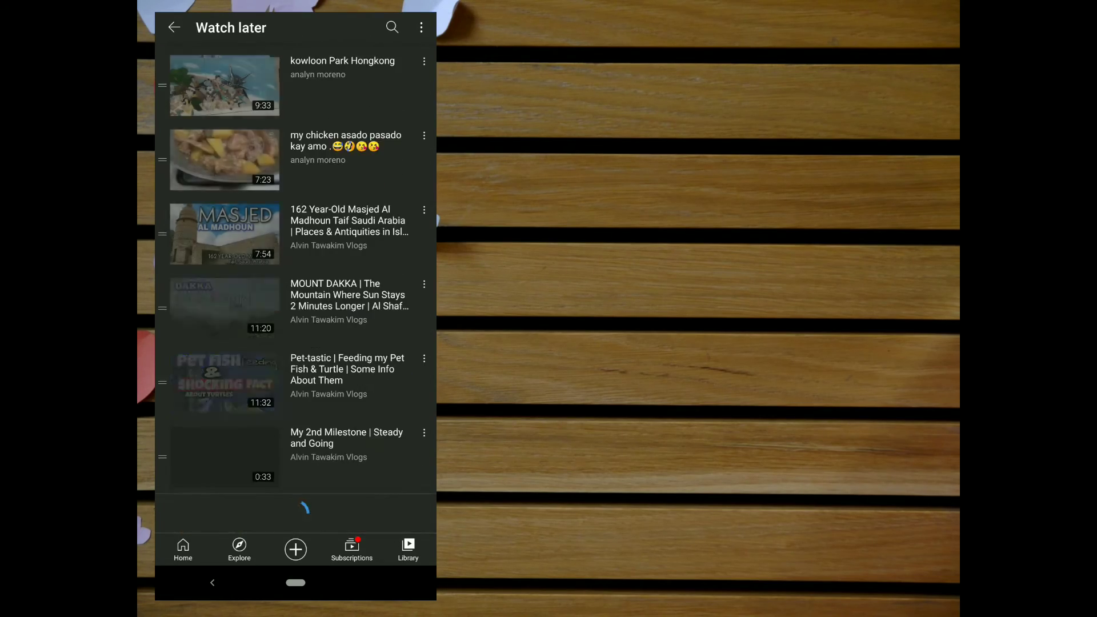
pyautogui.scroll(-3)
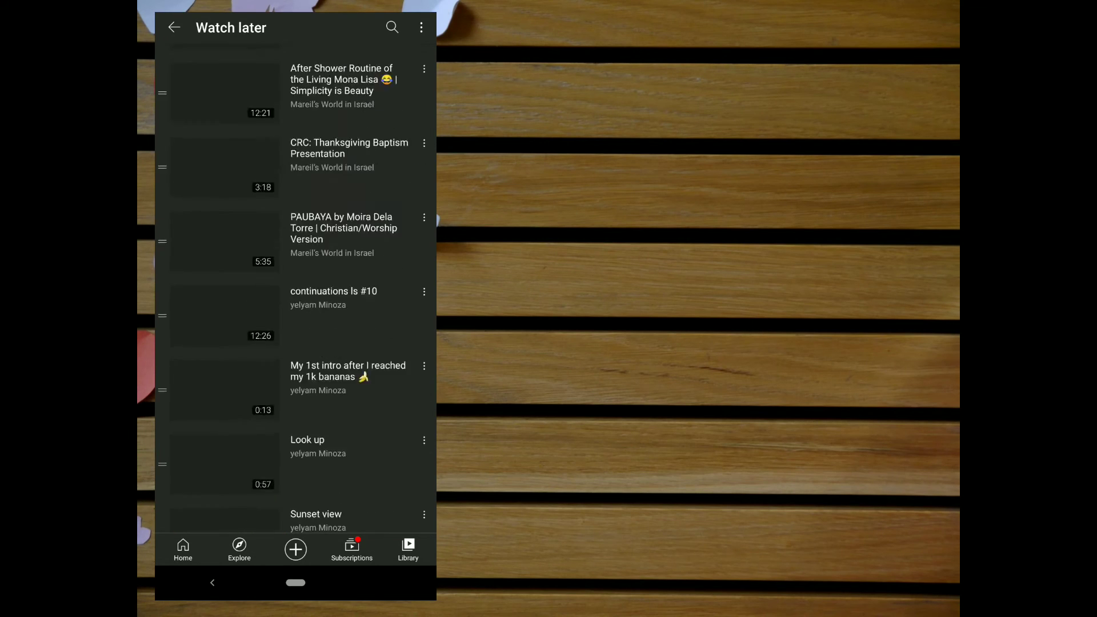
pyautogui.scroll(-3)
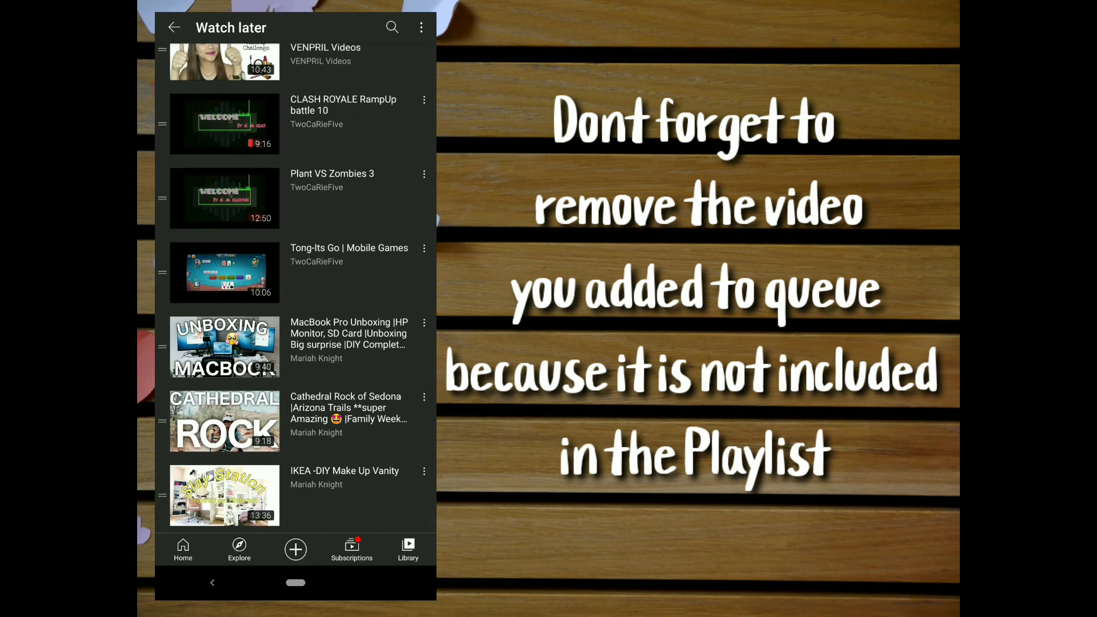
pyautogui.click(174, 27)
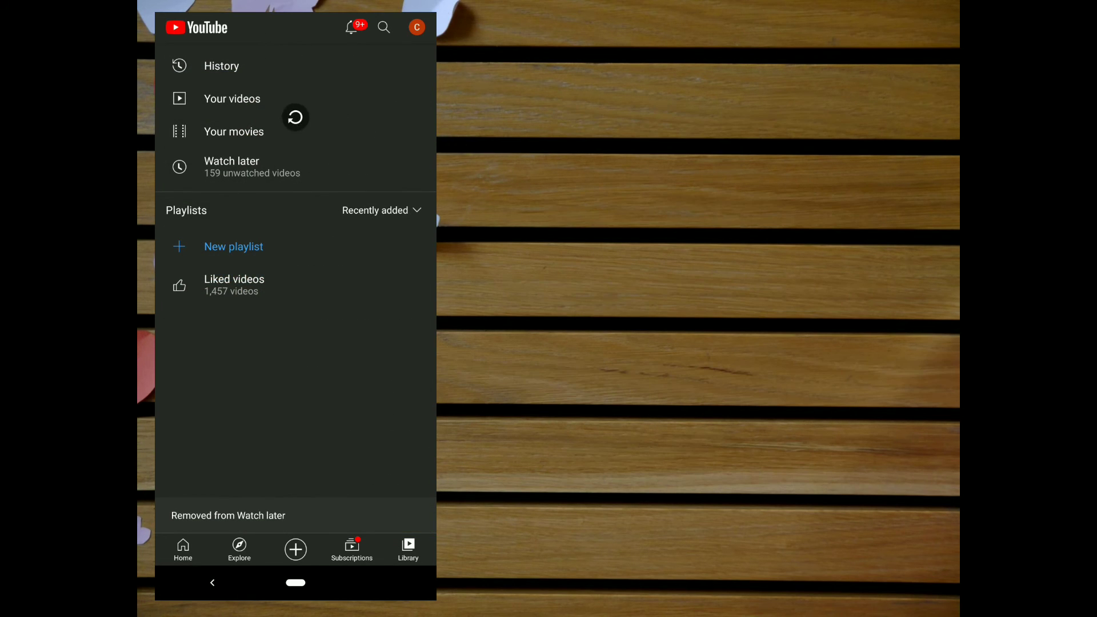